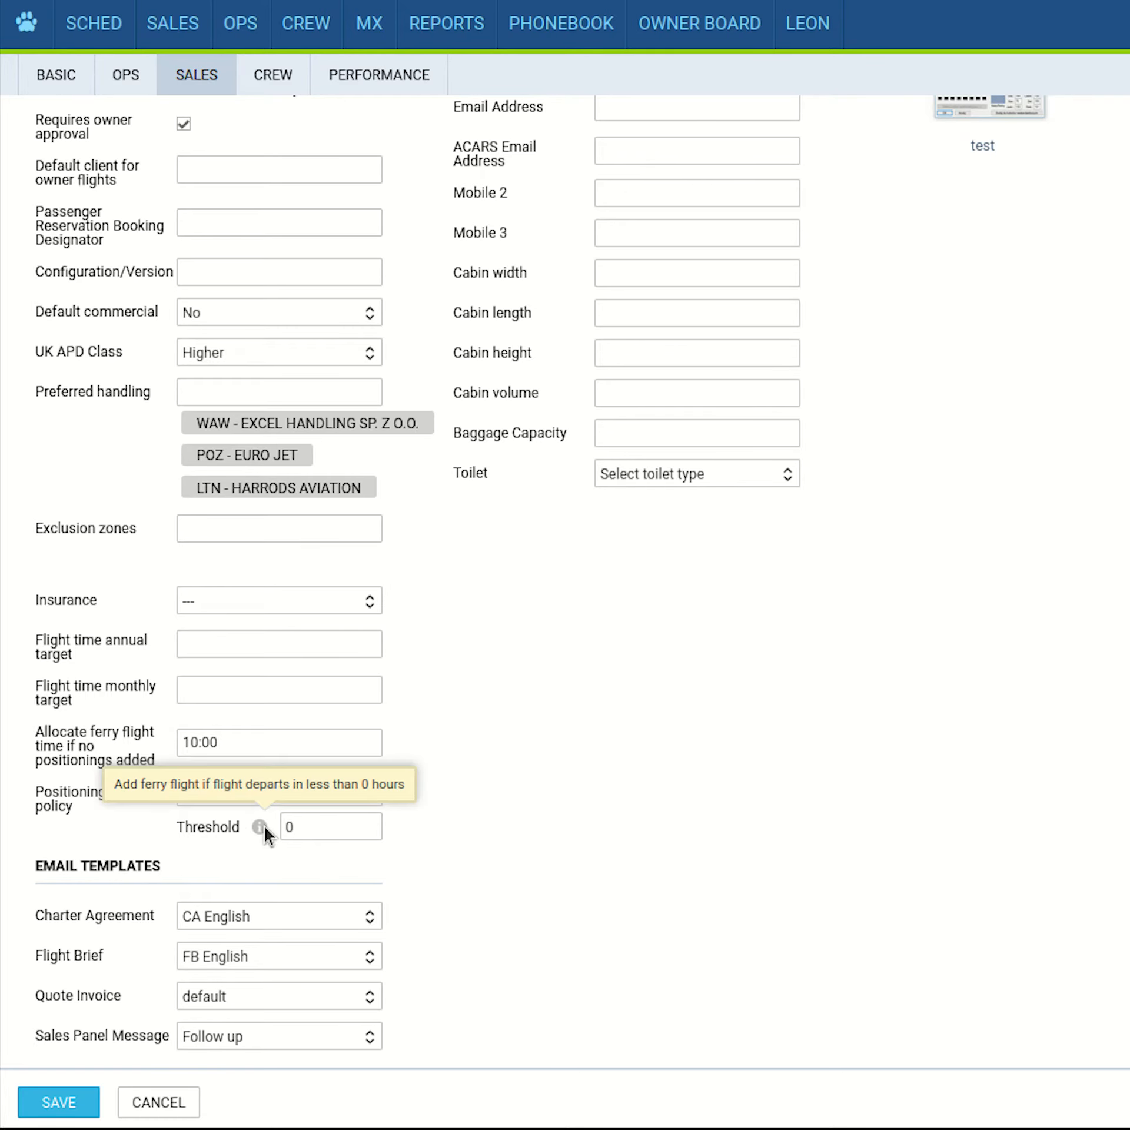
Switch from the aircraft sales settings to the OPS flight schedule
click(240, 23)
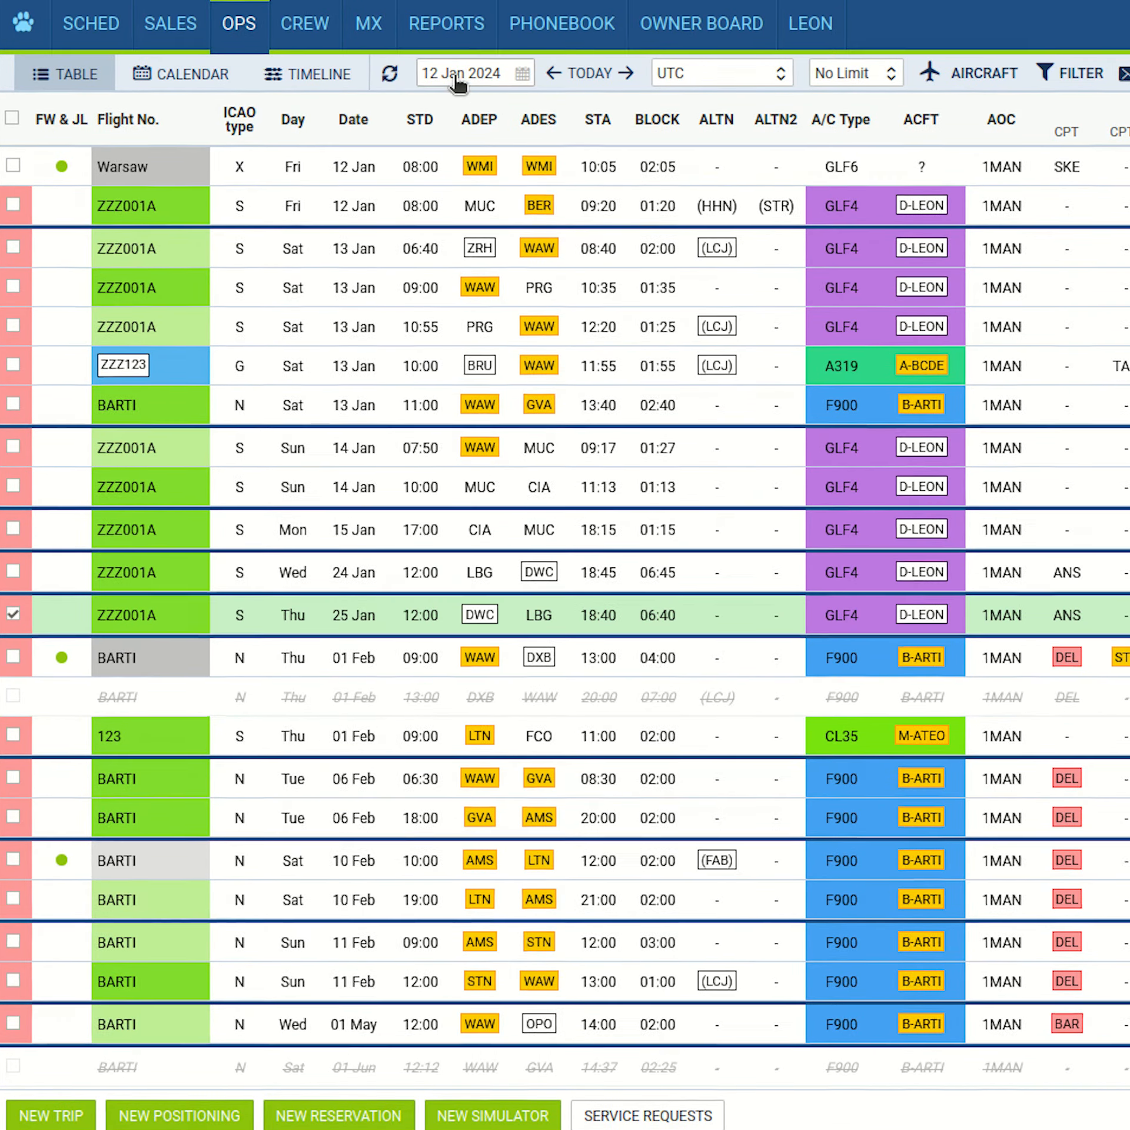
Show the January 2024 date picker for 12 Jan with week numbers listed
click(476, 73)
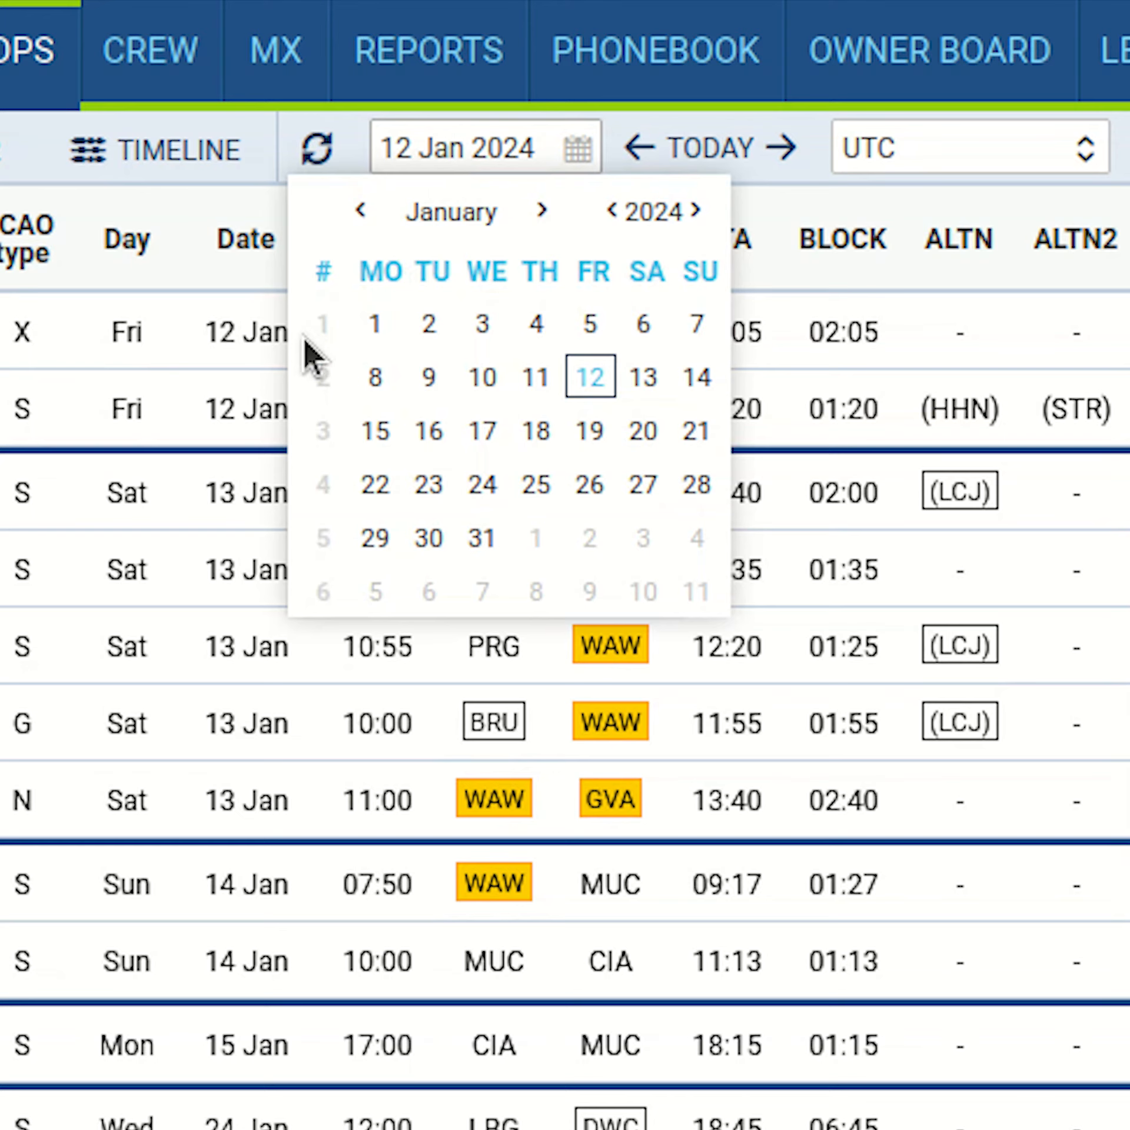
mouse_move(285, 497)
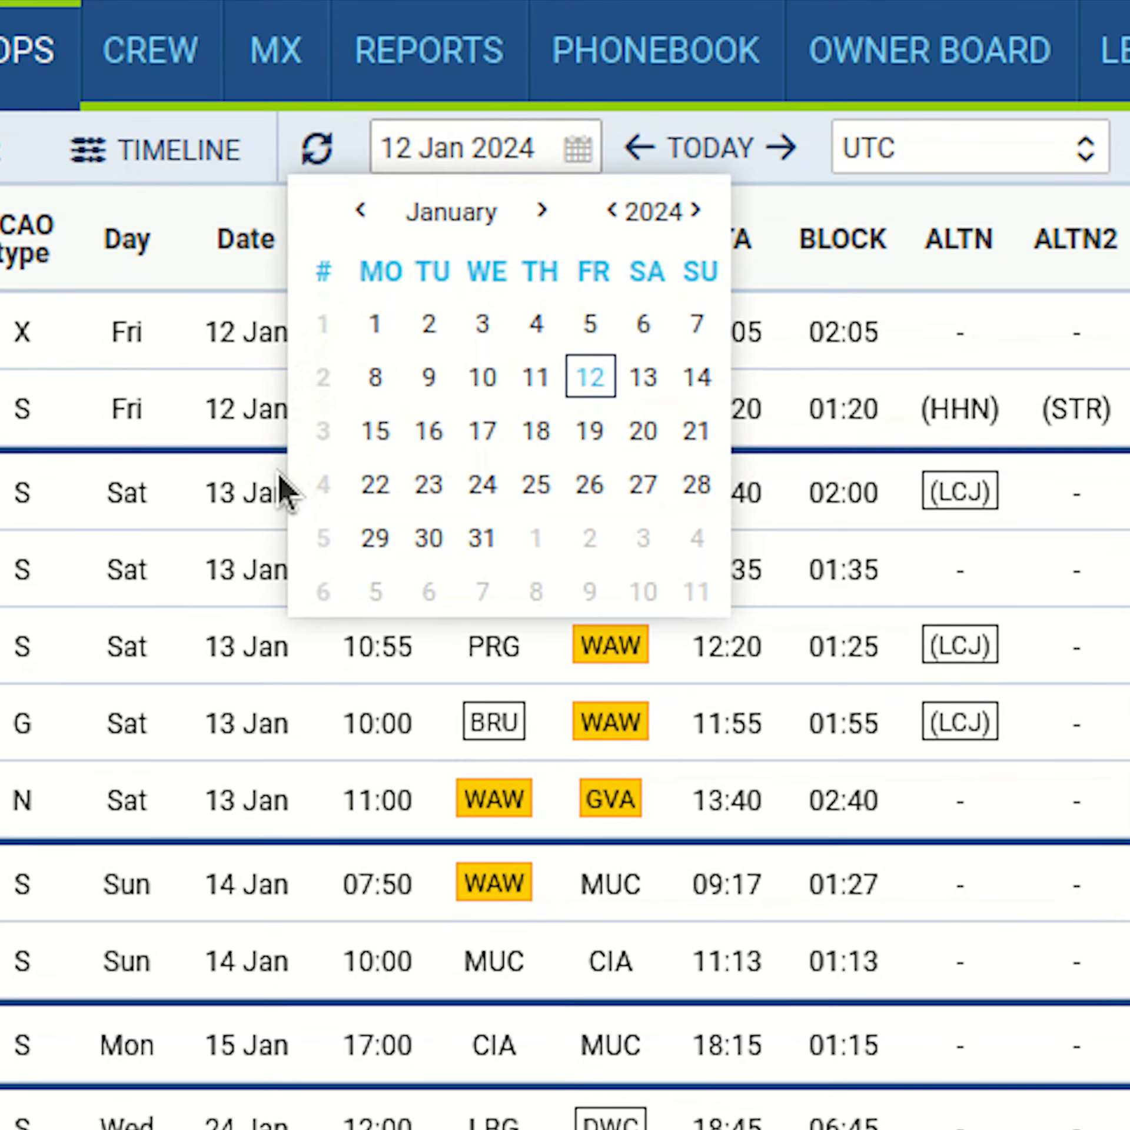